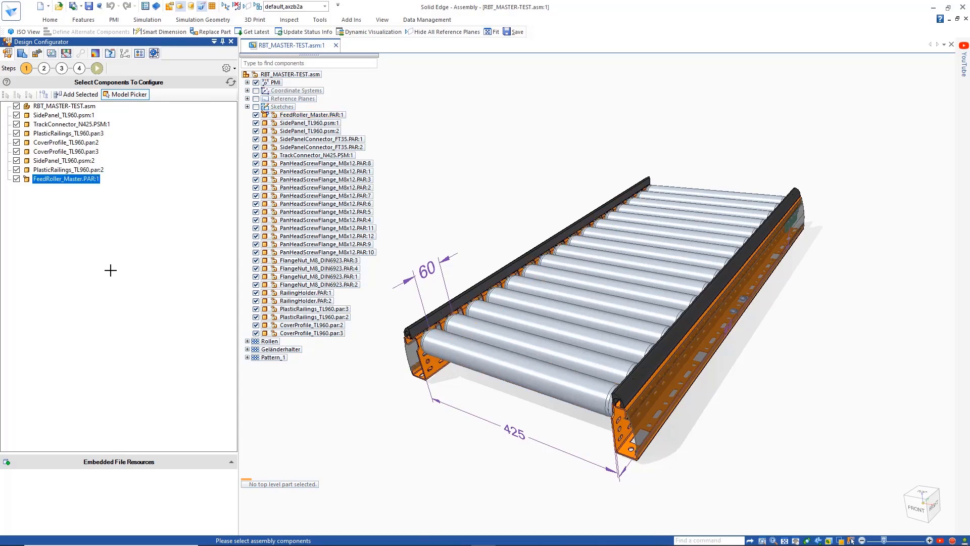
Advance the Design Configurator to Step 2, Define Master Input Fields, with Length and Width listed
{"action": "left_click", "coordinate": [44, 68]}
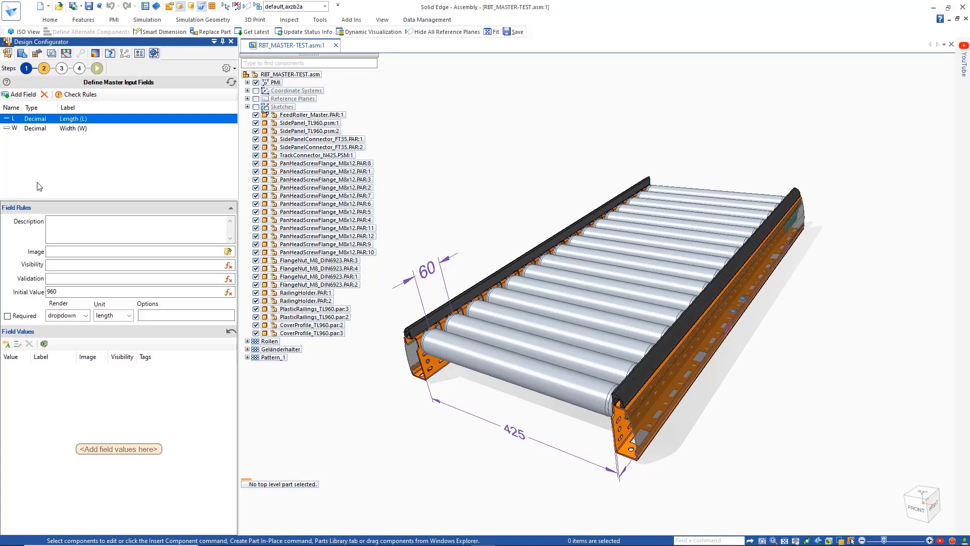
Give Length (L) a dropdown with values 960, 1020, 1050, 1080, 1140 and 1440
{"action": "left_click", "coordinate": [85, 315]}
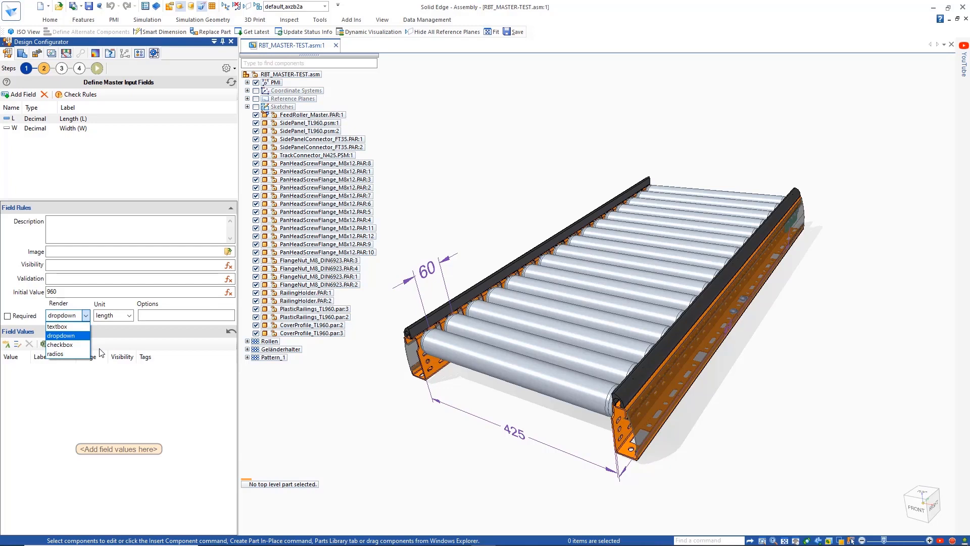
{"action": "left_click", "coordinate": [60, 335]}
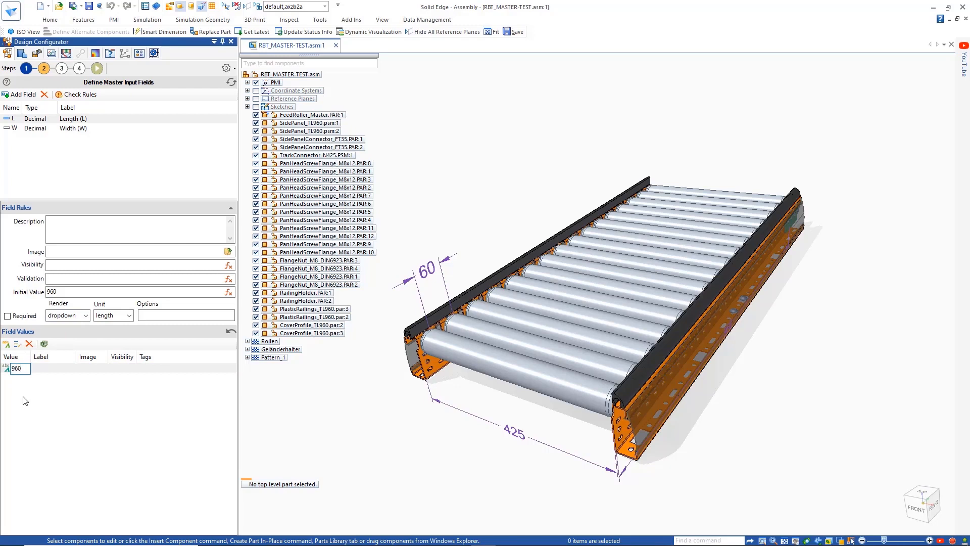
{"action": "type", "text": "10"}
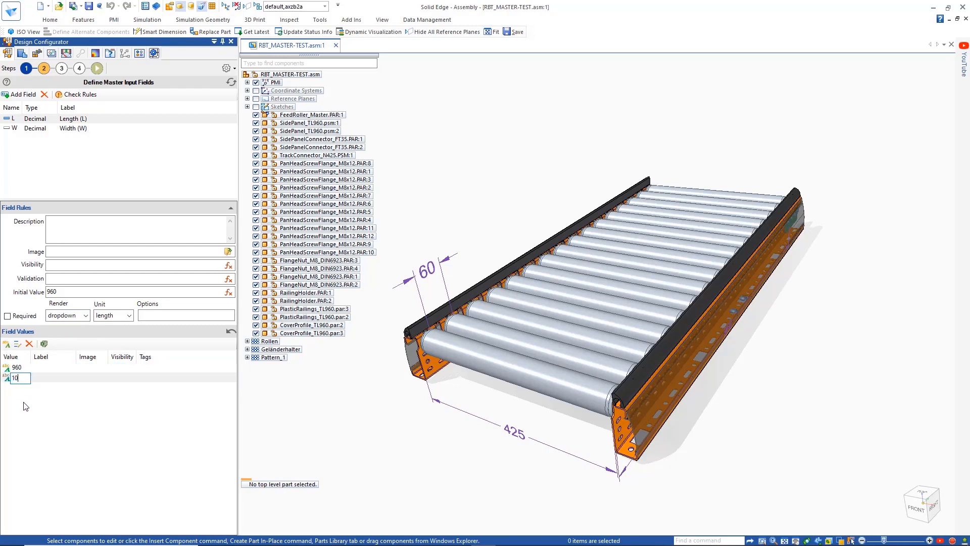
{"action": "type", "text": "1020"}
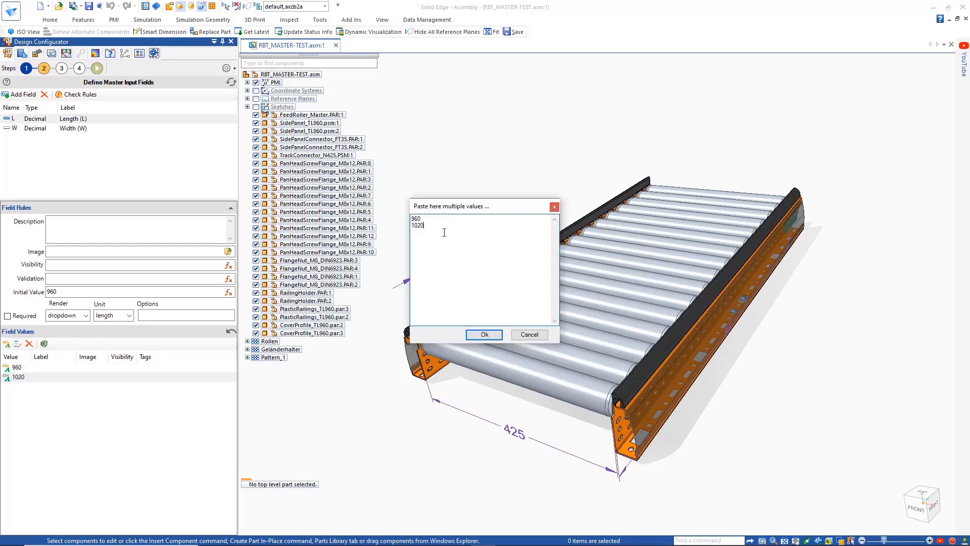
{"action": "left_click", "coordinate": [483, 335]}
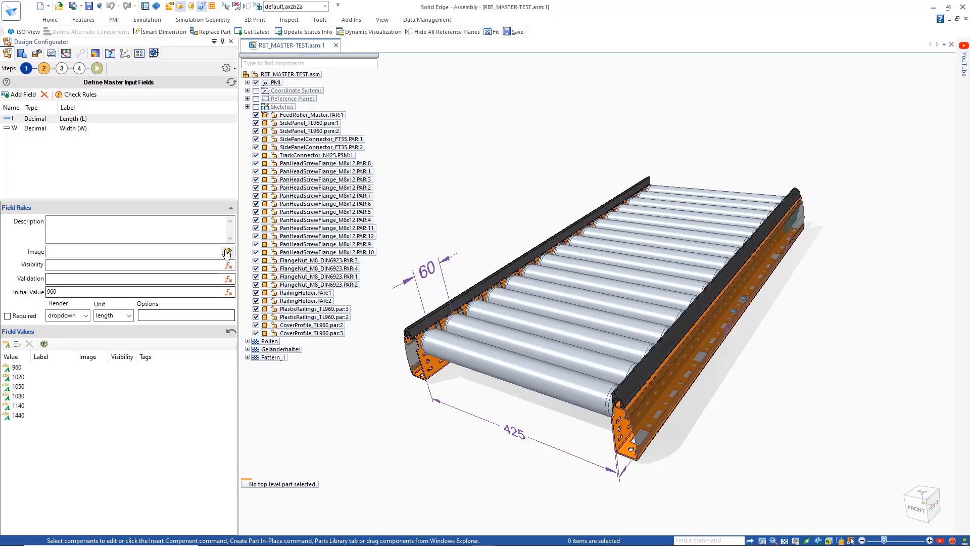
Assign CONVEYOR.png as the Length field image and add values 425 and 725 to Width (W)
{"action": "left_click", "coordinate": [227, 251]}
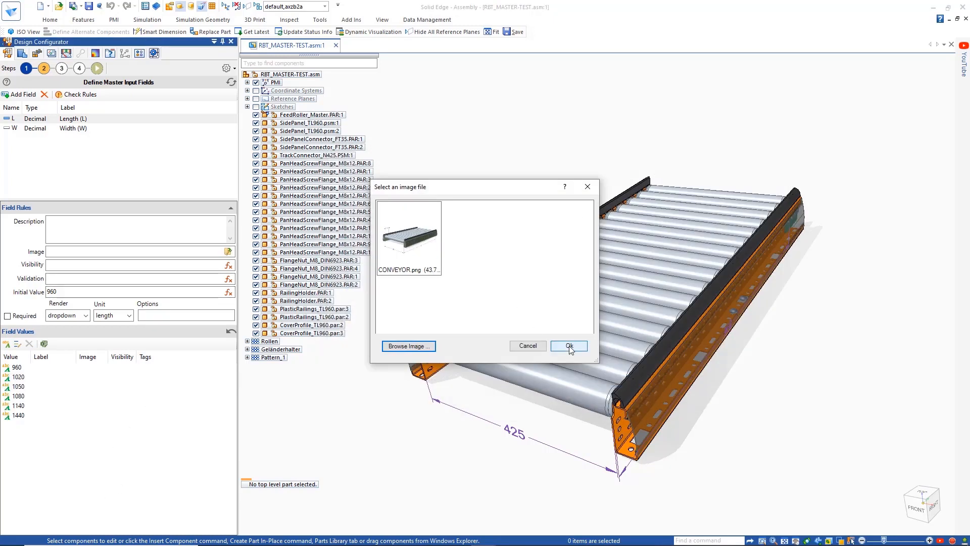
{"action": "left_click", "coordinate": [567, 345]}
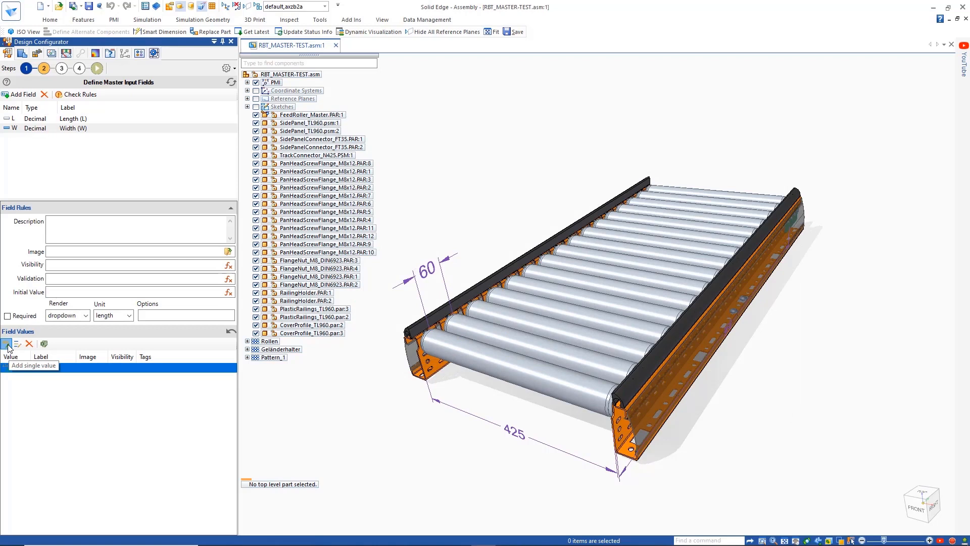
{"action": "left_click", "coordinate": [6, 344]}
{"action": "type", "text": "725"}
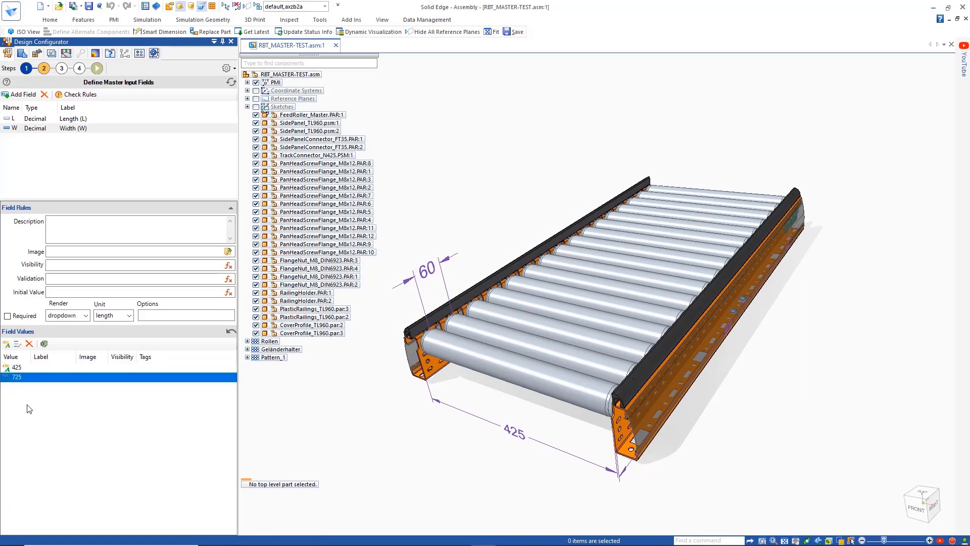
Add a Pitch (P) field rendered as radio buttons with 60 as its first value
{"action": "left_click", "coordinate": [22, 94]}
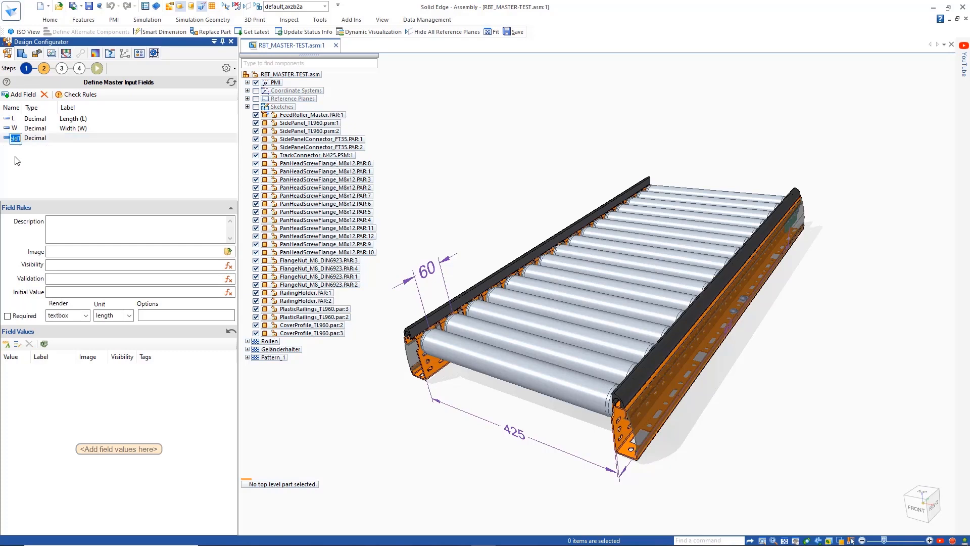
{"action": "type", "text": "Pitch (P"}
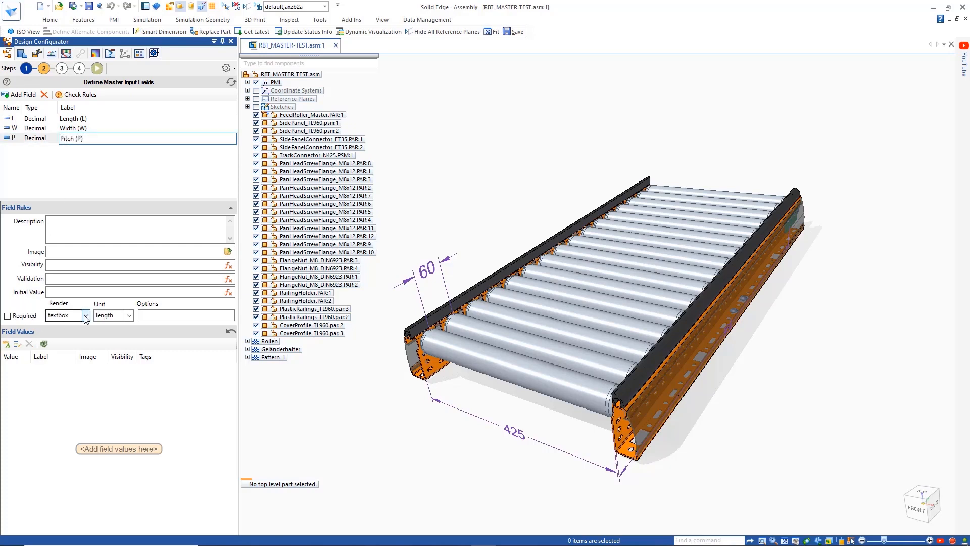
{"action": "left_click", "coordinate": [85, 315]}
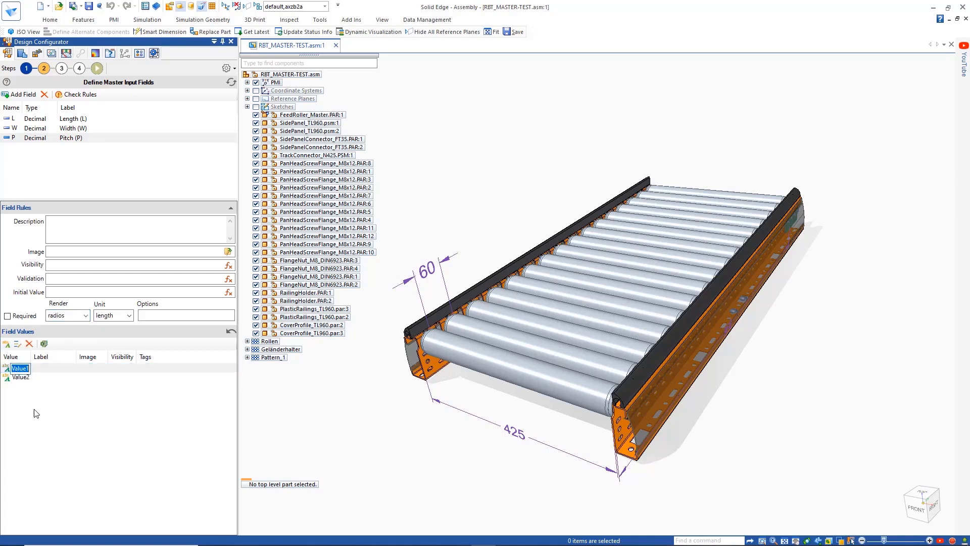
{"action": "type", "text": "60"}
{"action": "left_click", "coordinate": [21, 376]}
{"action": "type", "text": "90"}
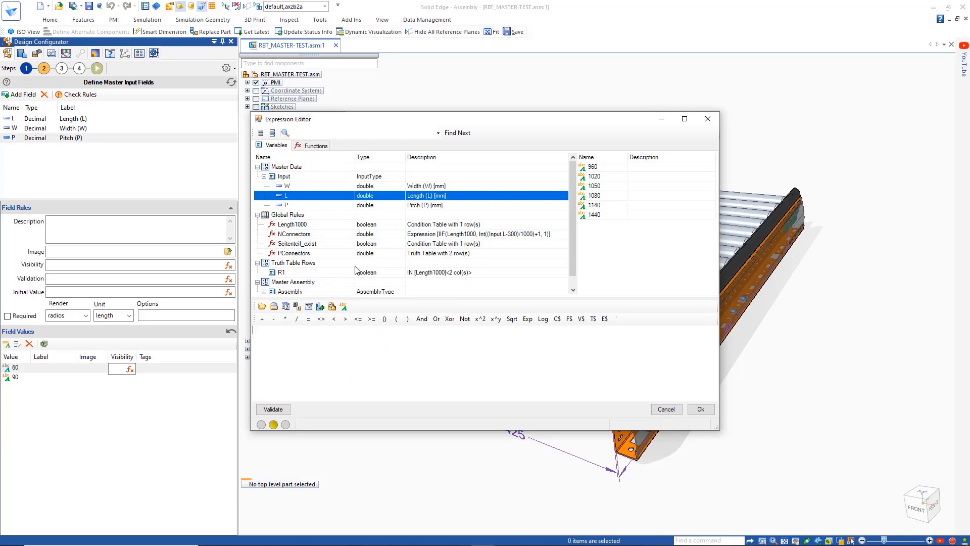
Set visibility rules Mod(Input.L-60, 60)=0 for pitch 60 and Mod(Input.L-60, 90)= for pitch 90
{"action": "left_click", "coordinate": [316, 144]}
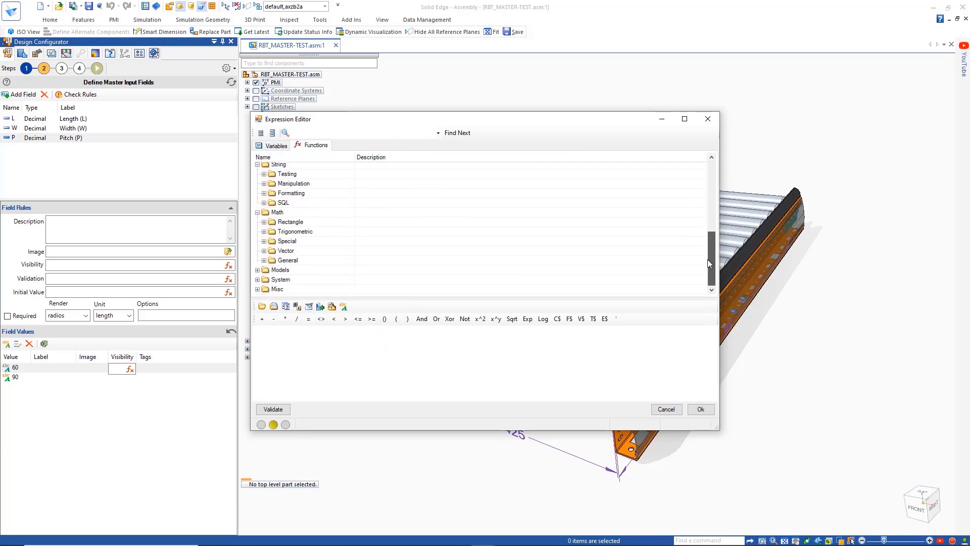
{"action": "left_click", "coordinate": [258, 214]}
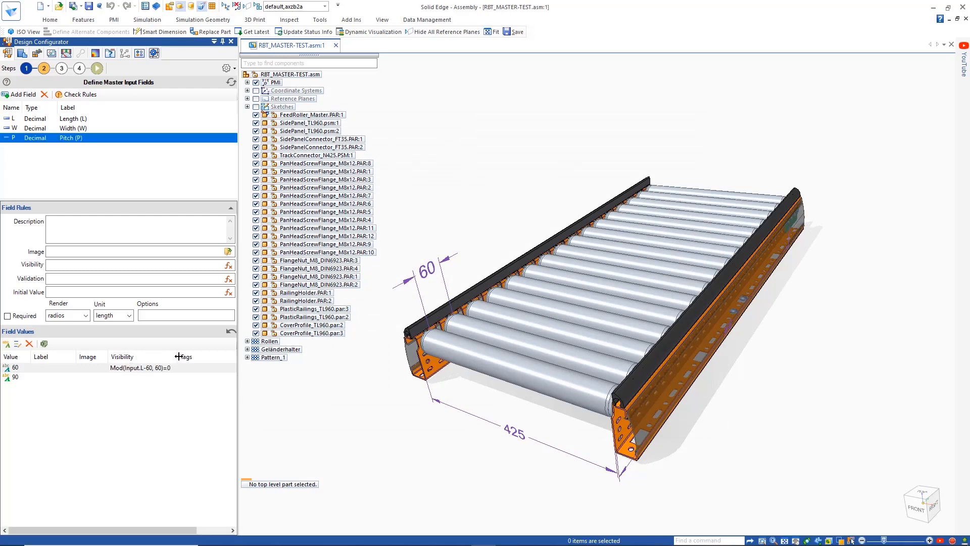
{"action": "left_click", "coordinate": [142, 377]}
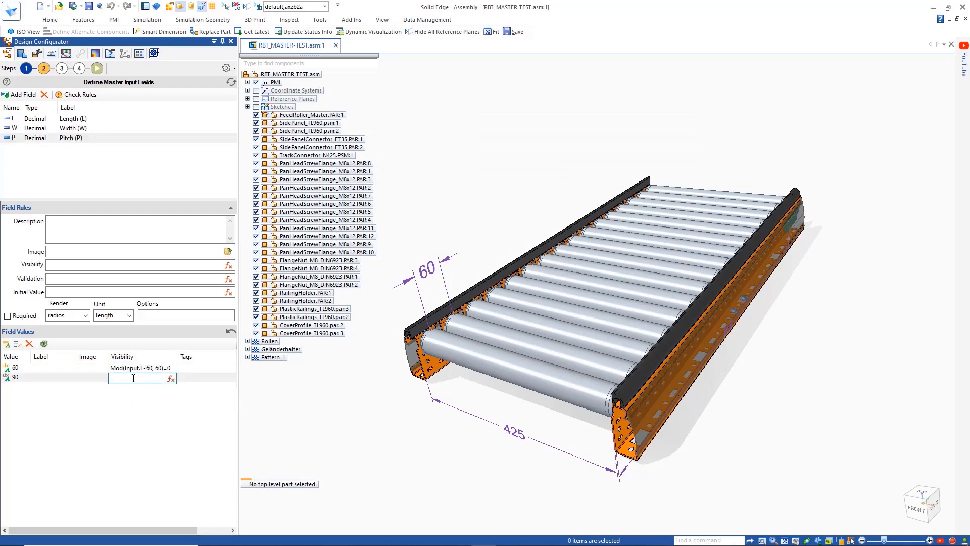
{"action": "type", "text": "Mod(Input.L-60, 90)="}
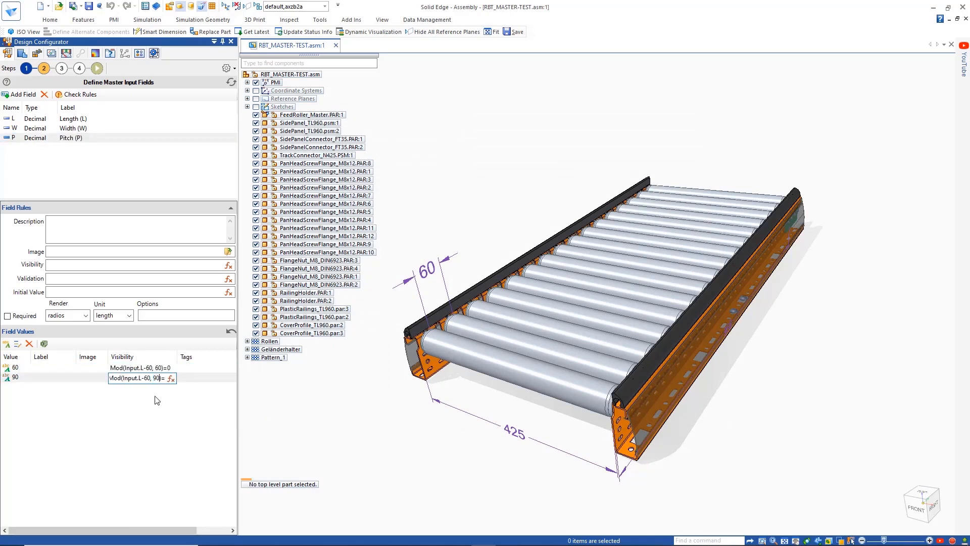
Preview the input form in the run step, then return to Step 3, Define Rules
{"action": "left_click", "coordinate": [98, 68]}
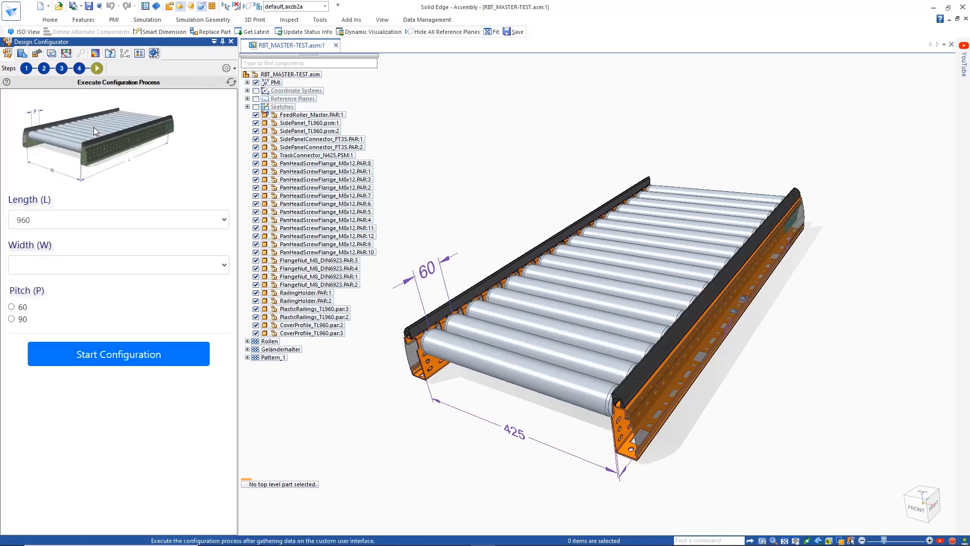
{"action": "left_click", "coordinate": [118, 219]}
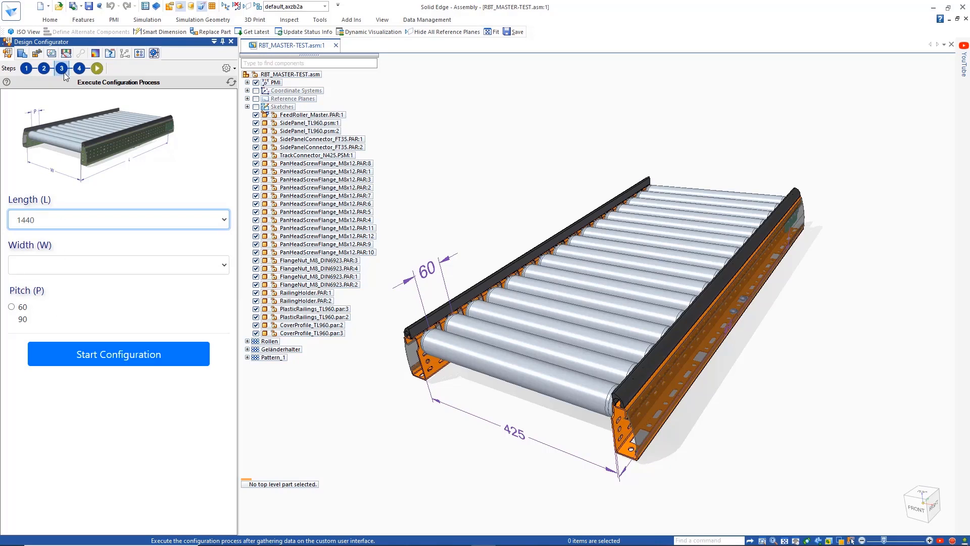
{"action": "left_click", "coordinate": [43, 68]}
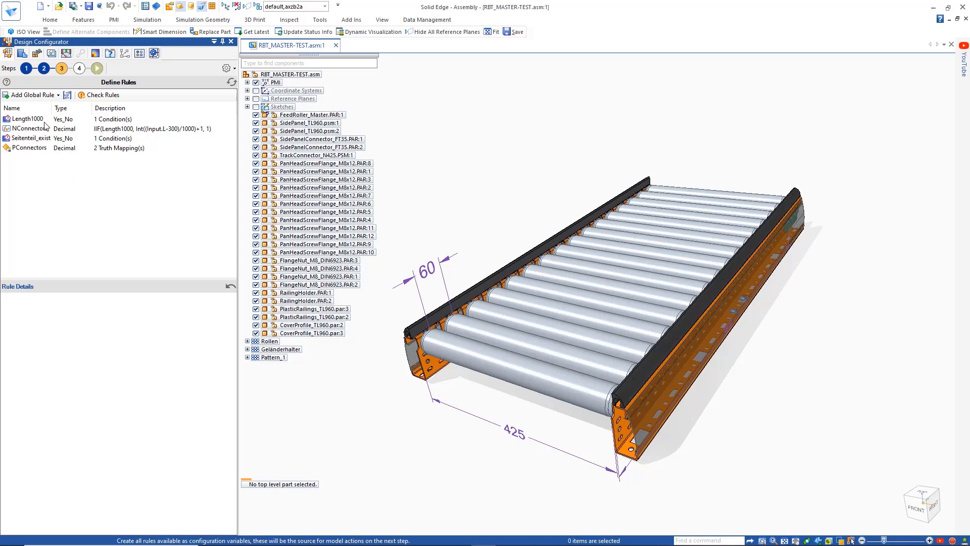
Review Length1000, NConnectors and PConnectors rules, then add a new decimal simple rule Exp_1
{"action": "left_click", "coordinate": [27, 119]}
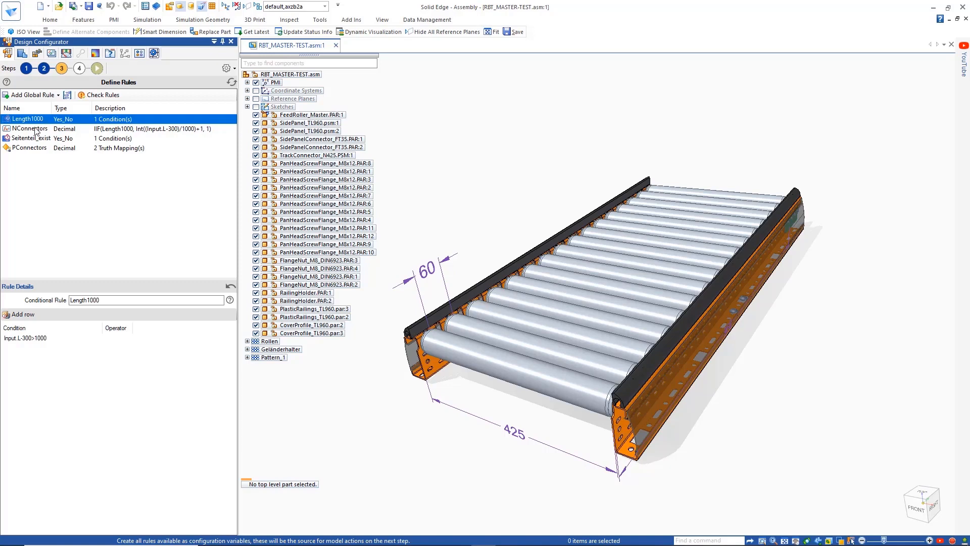
{"action": "left_click", "coordinate": [29, 128]}
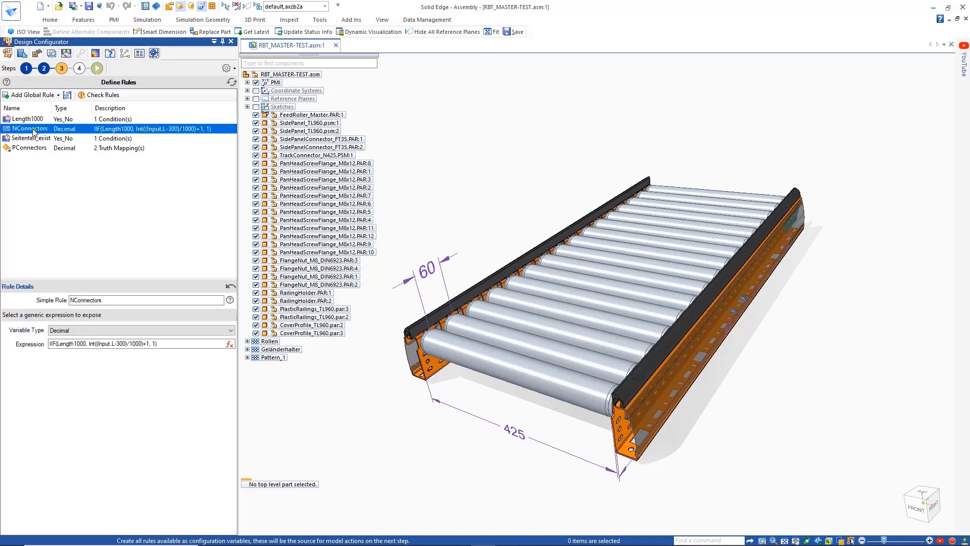
{"action": "left_click", "coordinate": [32, 147]}
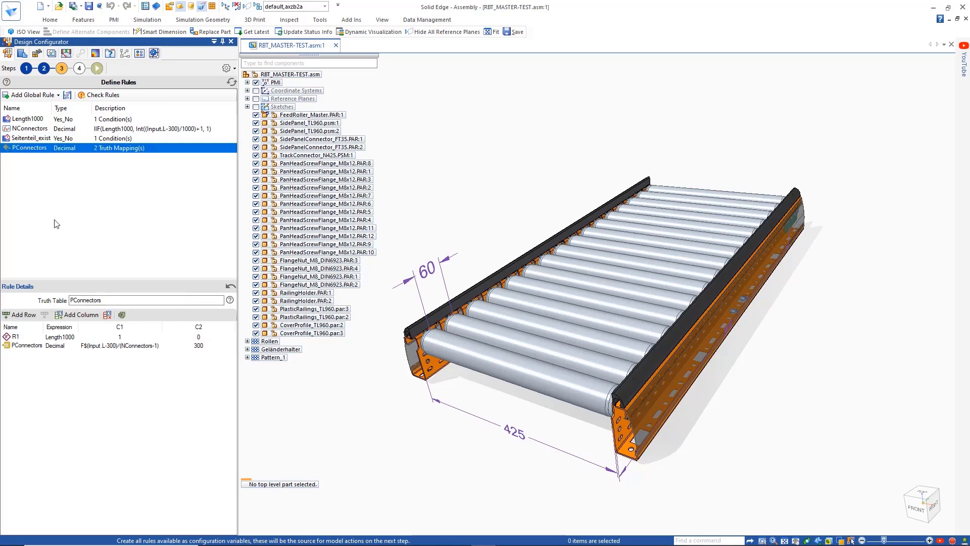
{"action": "left_click", "coordinate": [30, 95]}
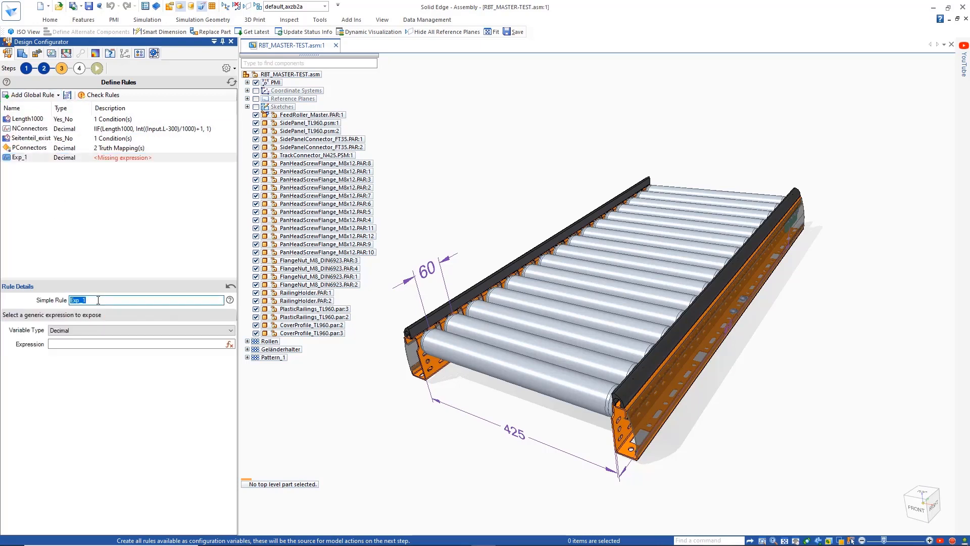
Name the rule ConnectorPos with expression IIF(Length1000,150,Input.L/2) and advance to model actions
{"action": "type", "text": "ConnectorPos"}
{"action": "type", "text": "IIF(Length1000"}
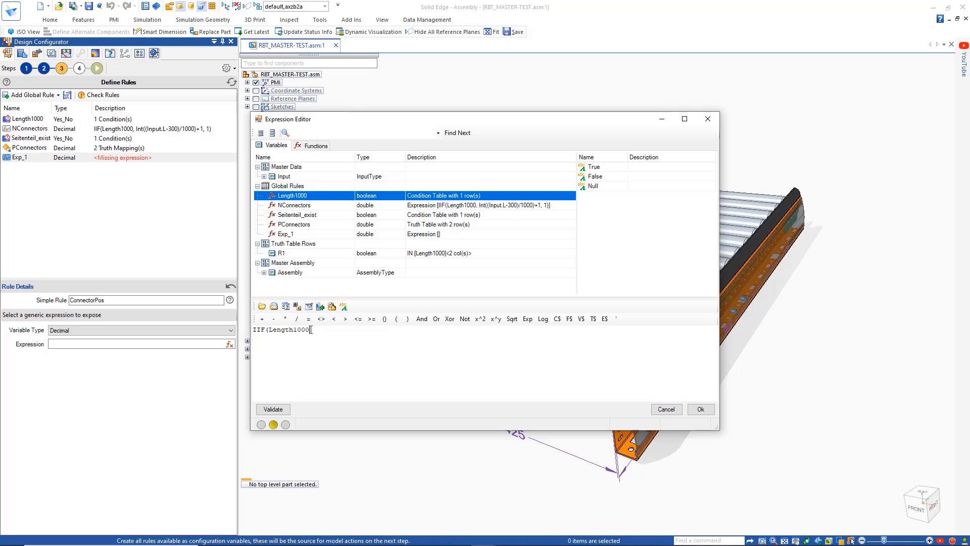
{"action": "type", "text": "150,Input.L/2"}
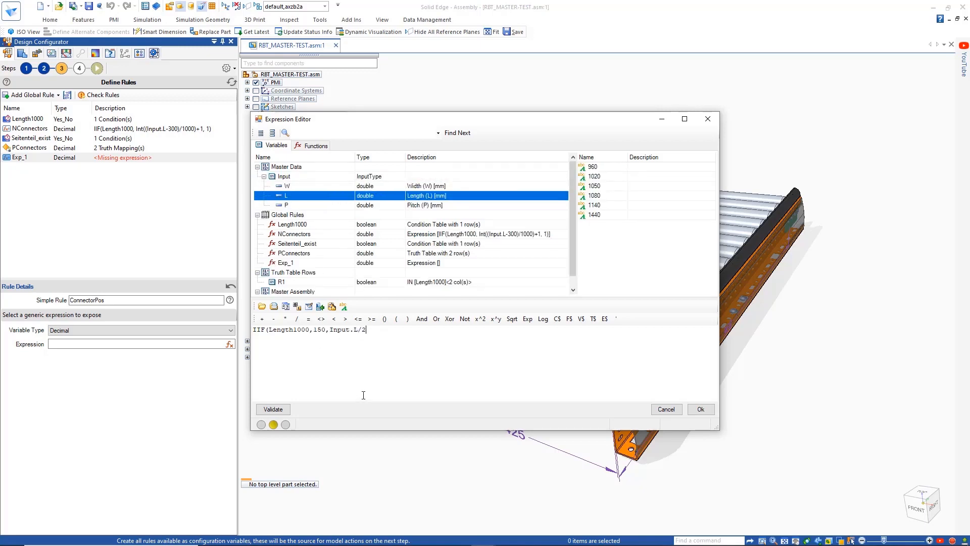
{"action": "left_click", "coordinate": [699, 409]}
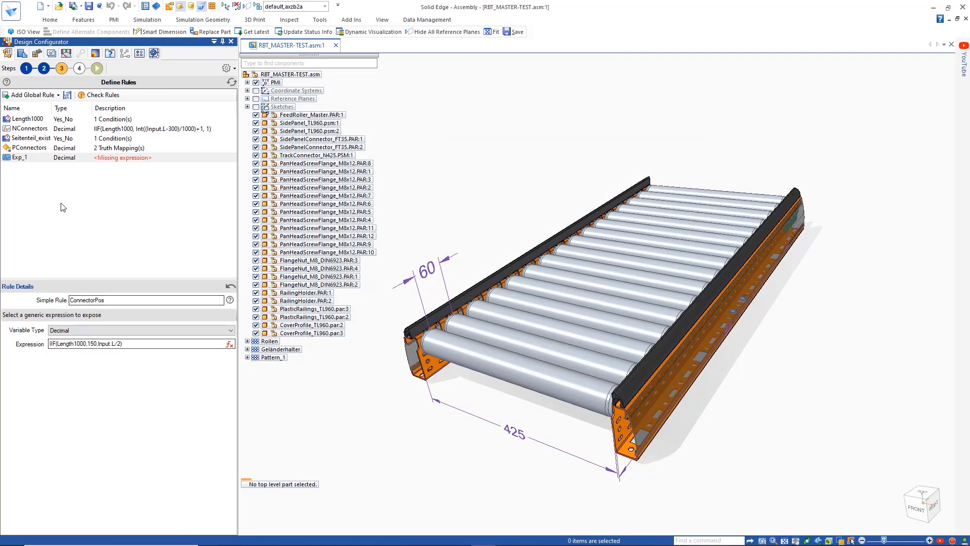
{"action": "left_click", "coordinate": [102, 95]}
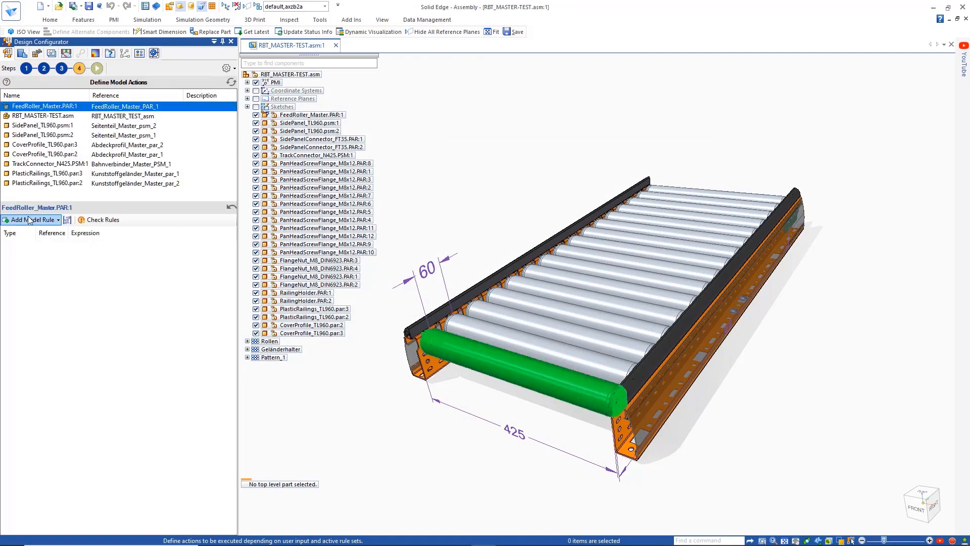
Add a Replace Model action on FeedRoller_Master swapping in the N425 roller driven by Input.W
{"action": "left_click", "coordinate": [30, 219]}
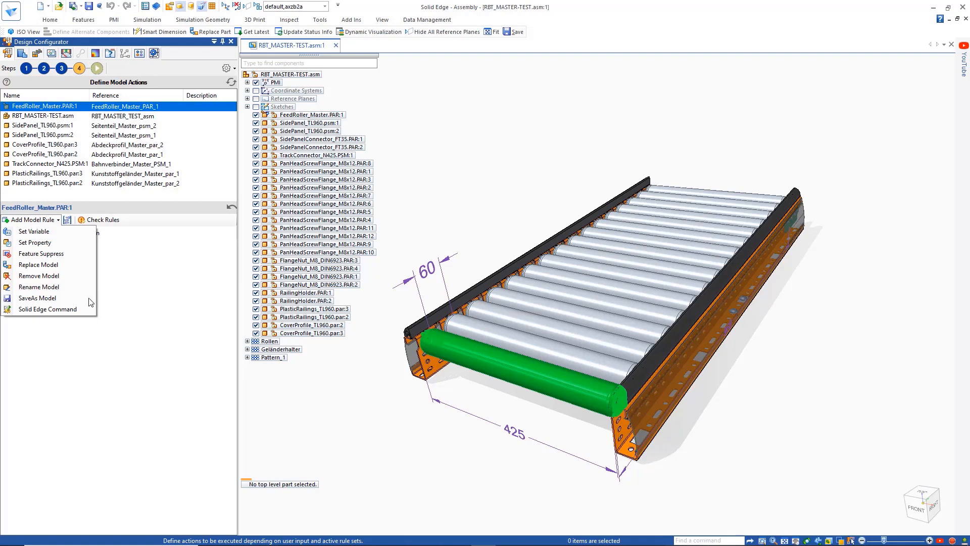
{"action": "left_click", "coordinate": [38, 264]}
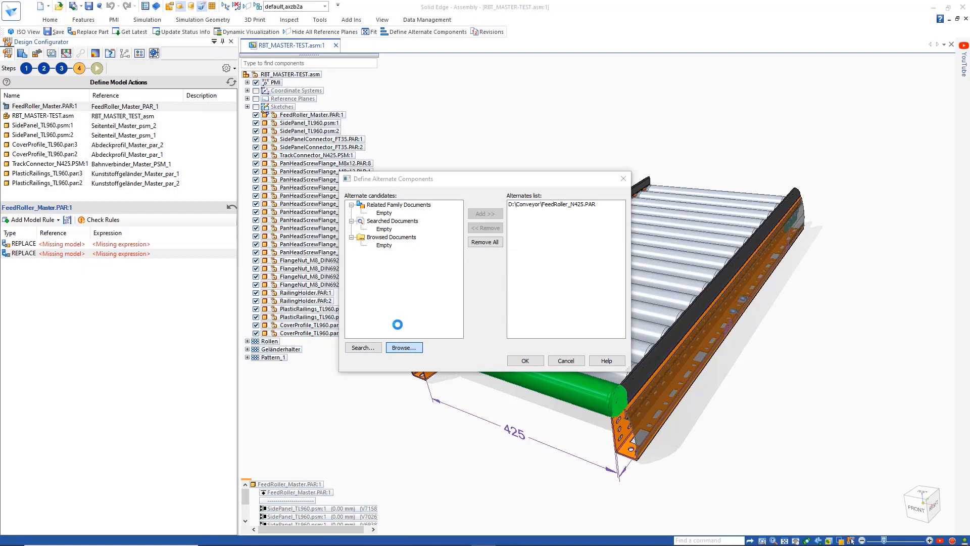
{"action": "left_click", "coordinate": [404, 347]}
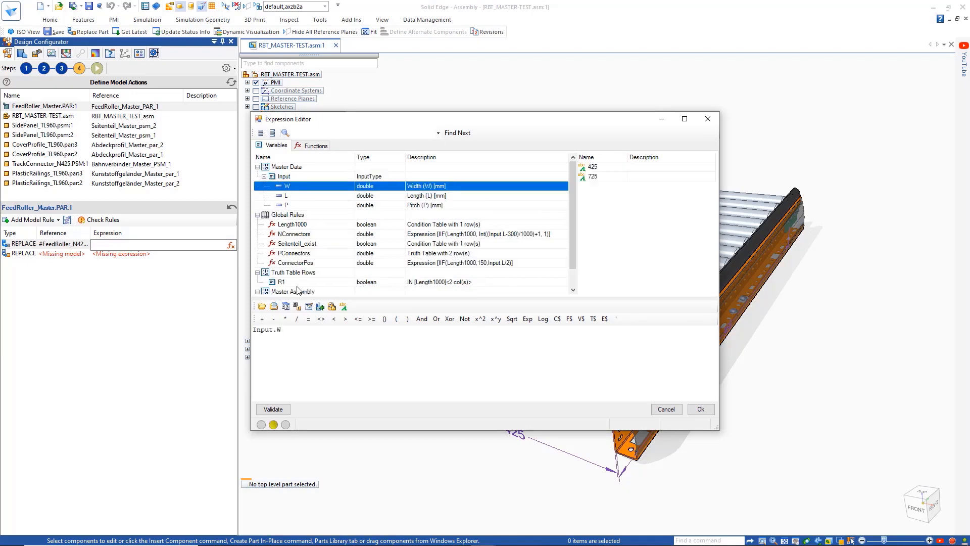
{"action": "left_click", "coordinate": [699, 409]}
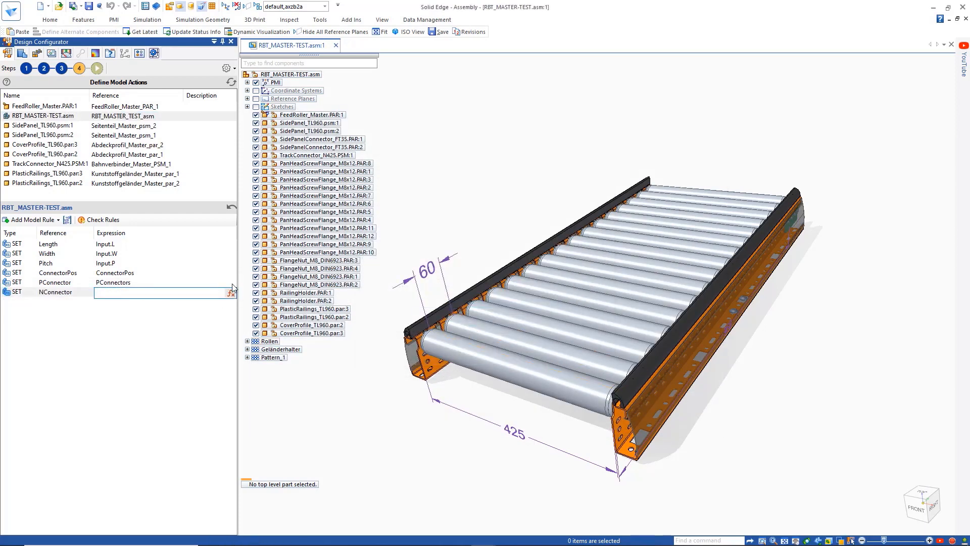
Set NConnector from NConnectors and add RENAME and SAVEAS actions named "CONVEYOR_"+L+W+P
{"action": "type", "text": "NConnectors"}
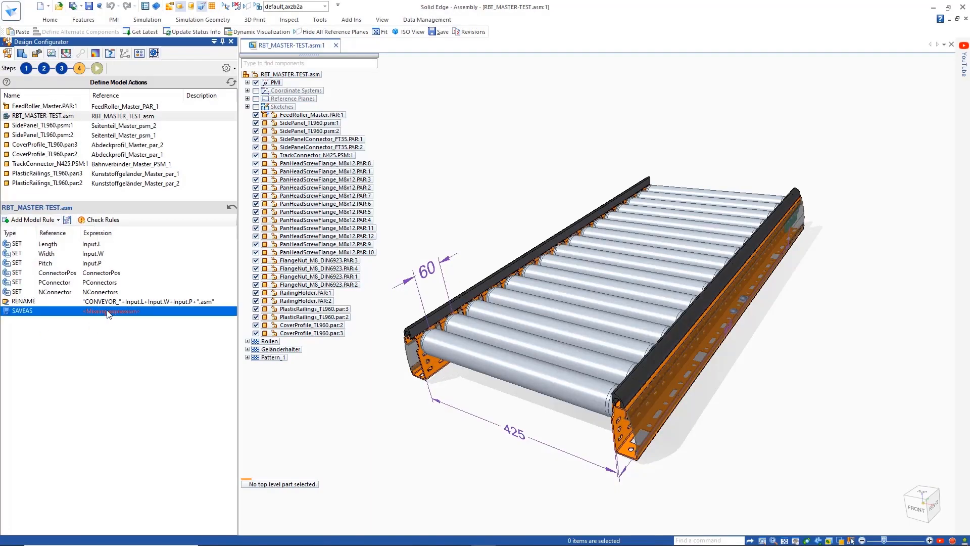
{"action": "right_click", "coordinate": [108, 310]}
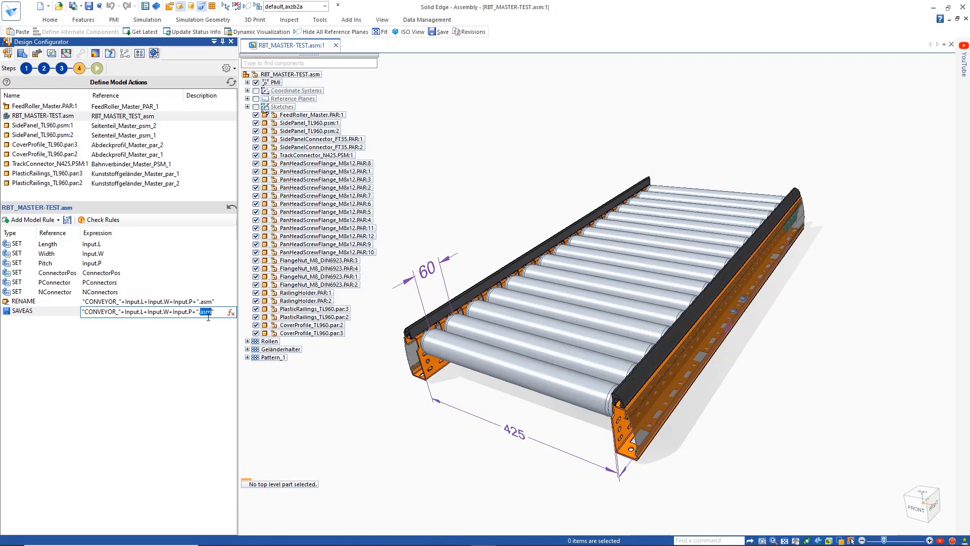
{"action": "type", "text": "stp"}
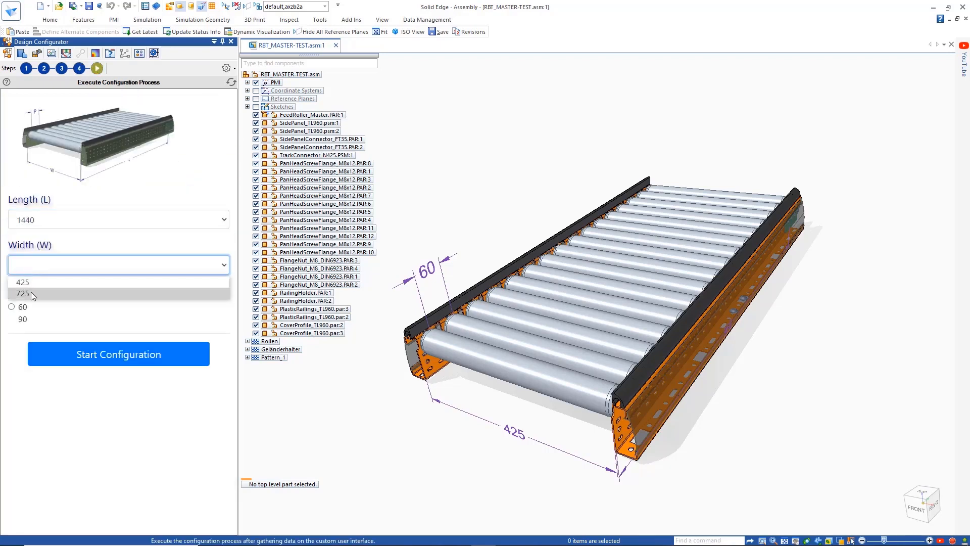
Run the configuration with Width 725 for a 1440×725 conveyor, then restart for another variant
{"action": "left_click", "coordinate": [23, 293]}
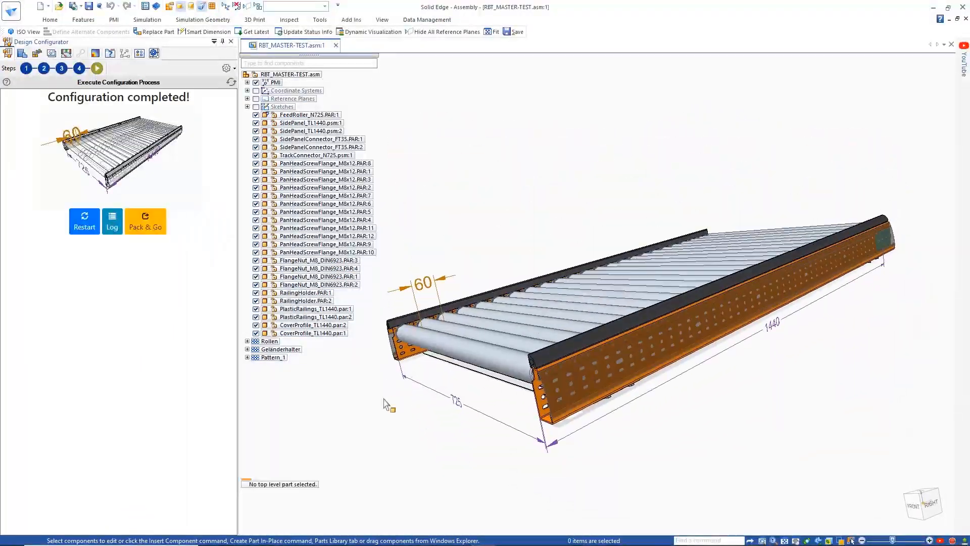
{"action": "left_click", "coordinate": [117, 265]}
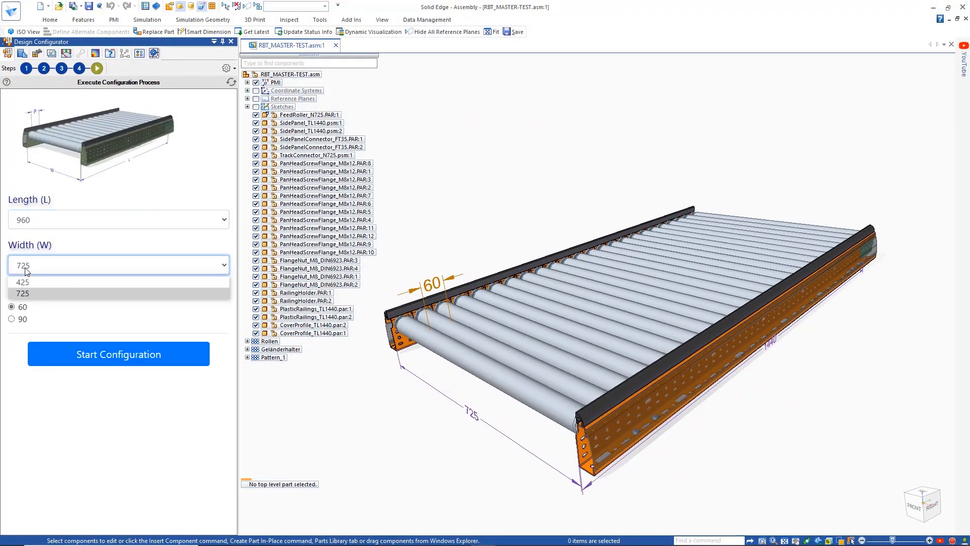